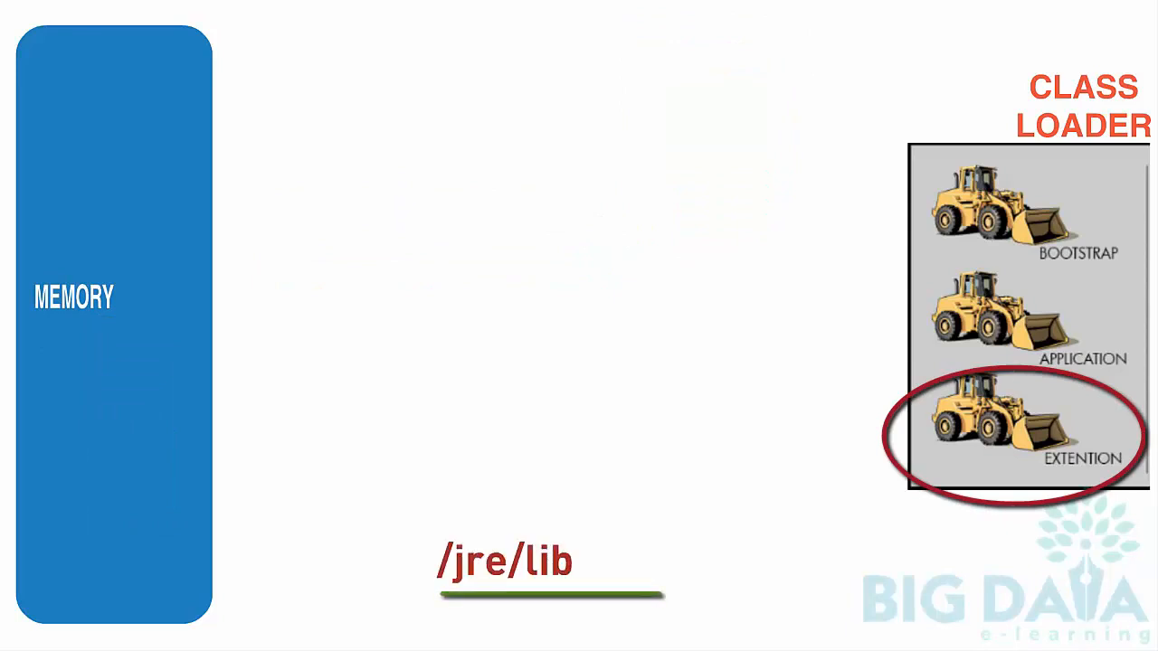
# Add the '/ext/' path text to the Extension loader's /jre/lib library location
pyautogui.write('/ext/')
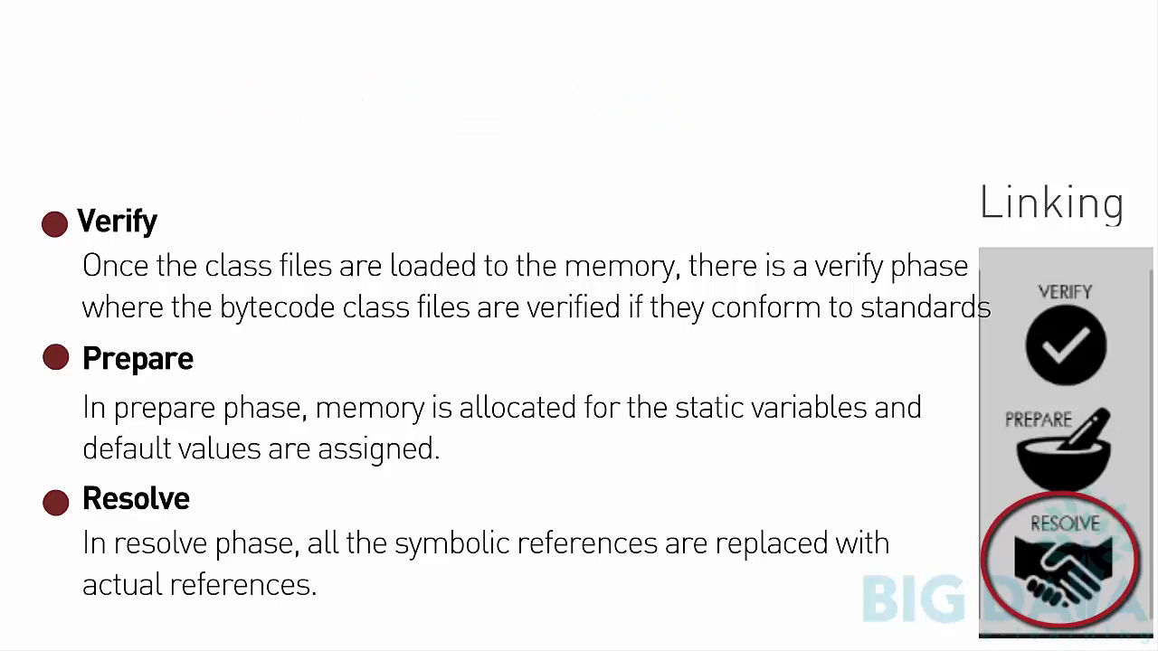
# Advance through the Linking slide's Verify, Prepare and Resolve bullets
pyautogui.press('Right')
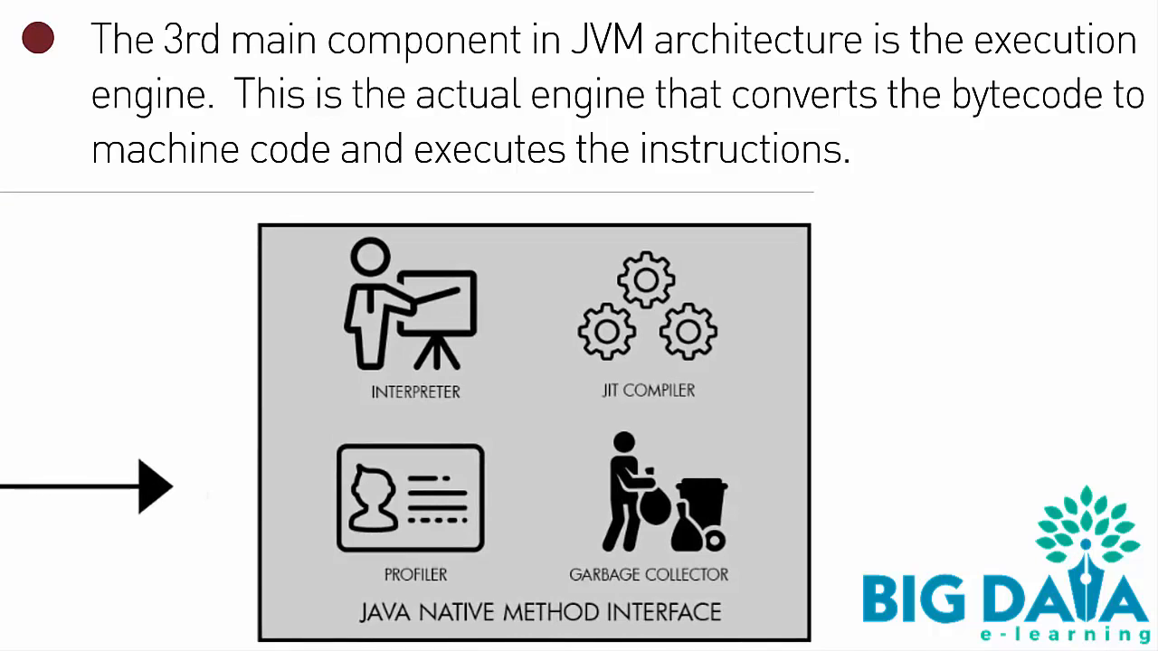
# Step through the execution engine's interpreter, JIT compiler, profiler and garbage collector
pyautogui.click(408, 322)
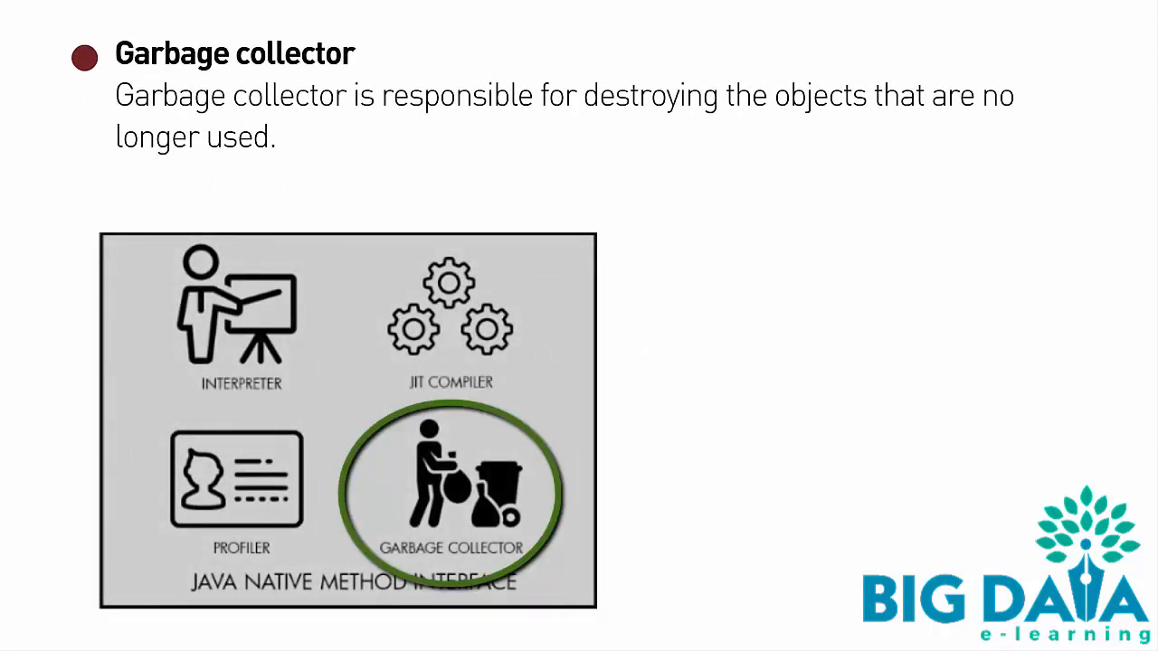
pyautogui.press('Right')
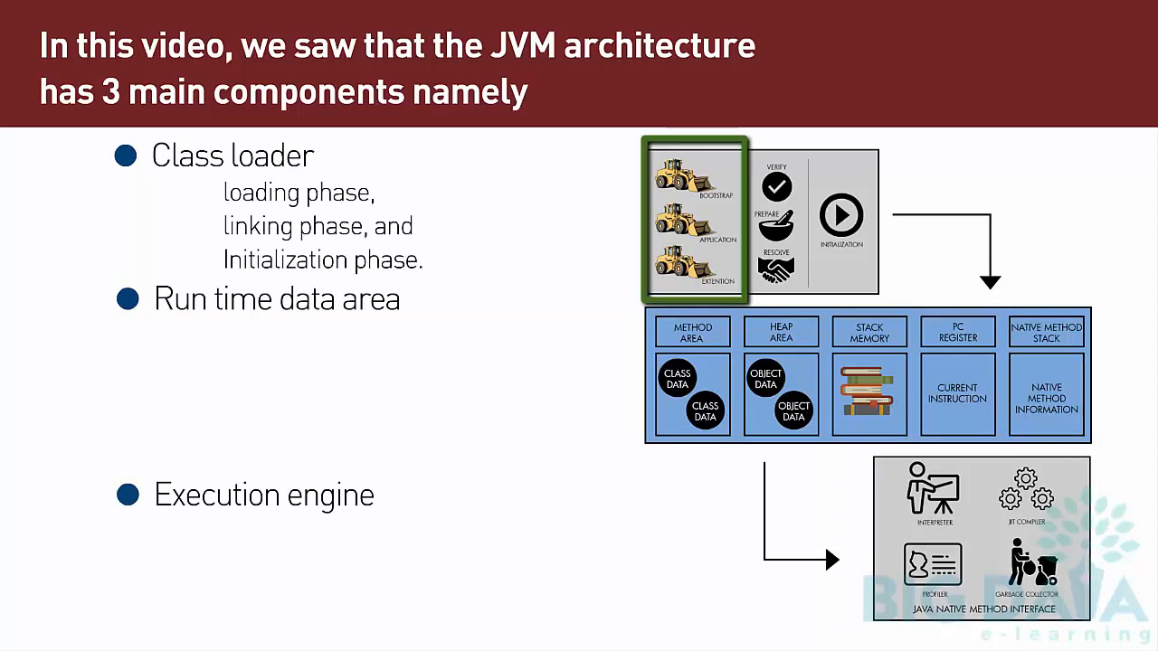
# Reveal the summary's sub-items for class loader, runtime data area and execution engine
pyautogui.click(775, 221)
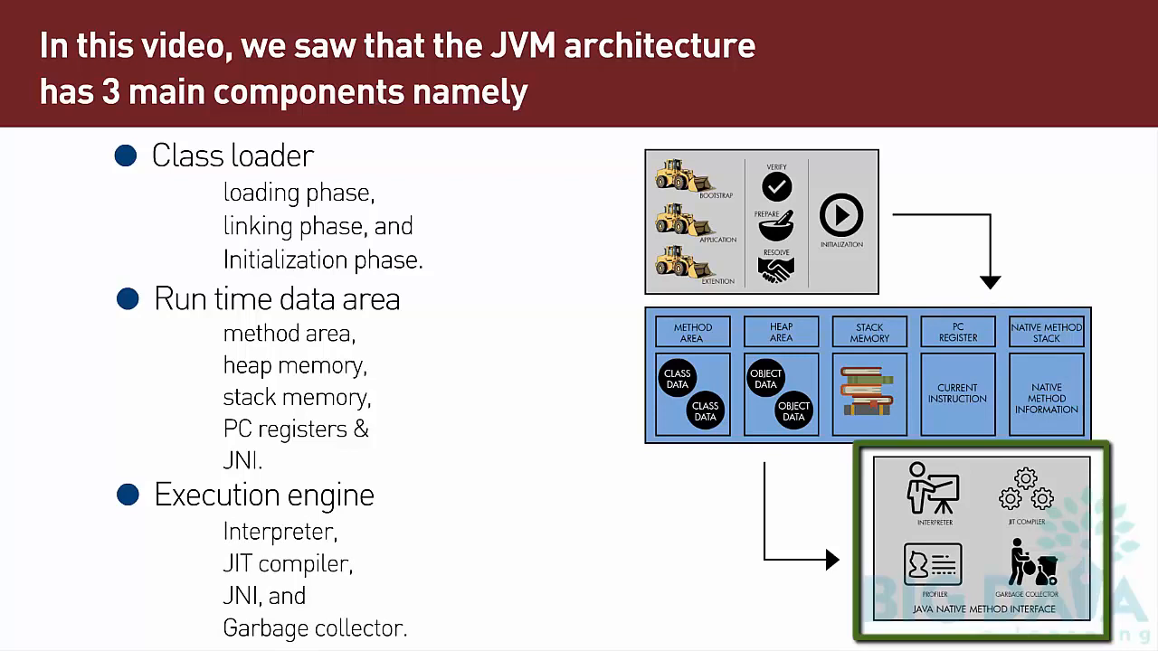
pyautogui.click(933, 492)
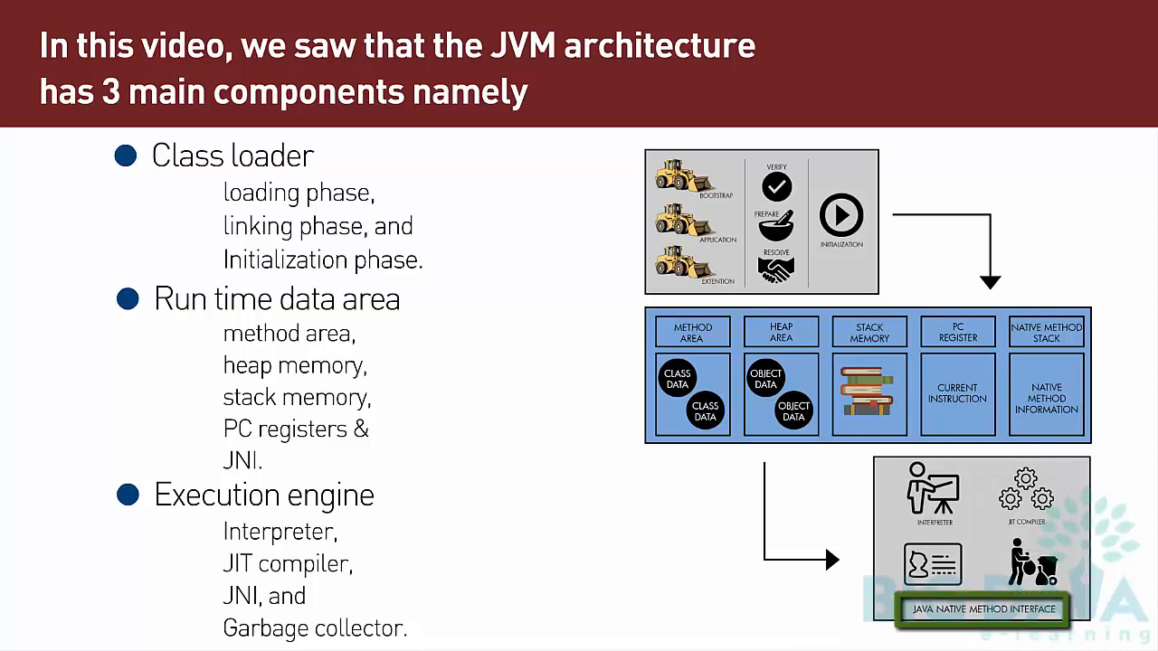
pyautogui.click(1027, 569)
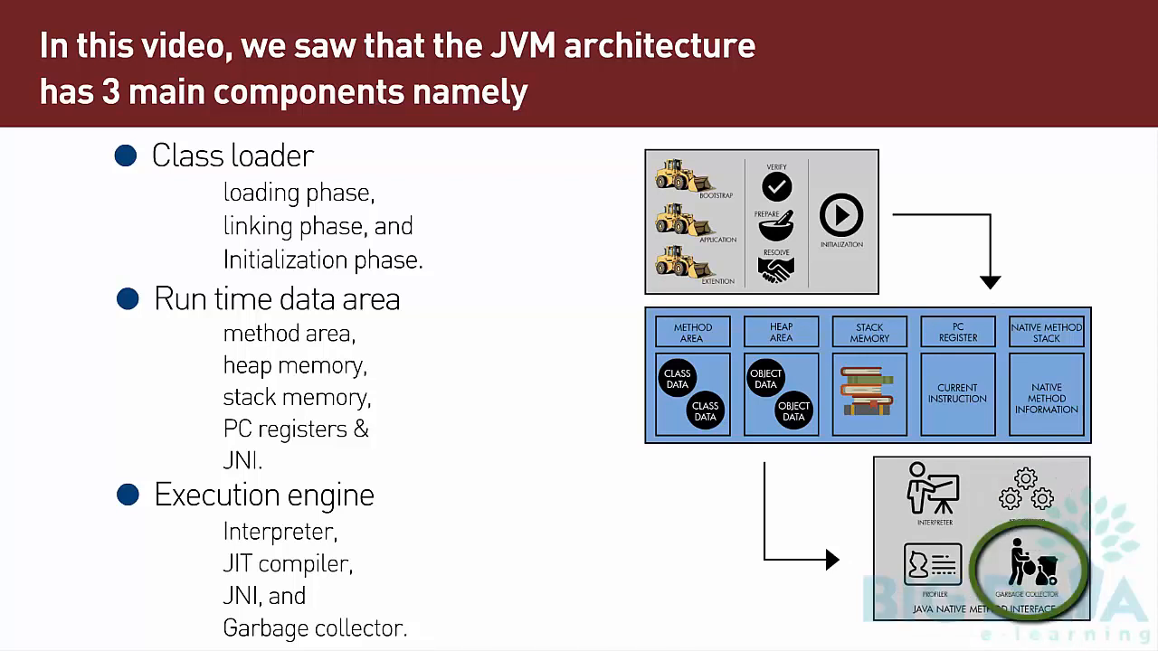